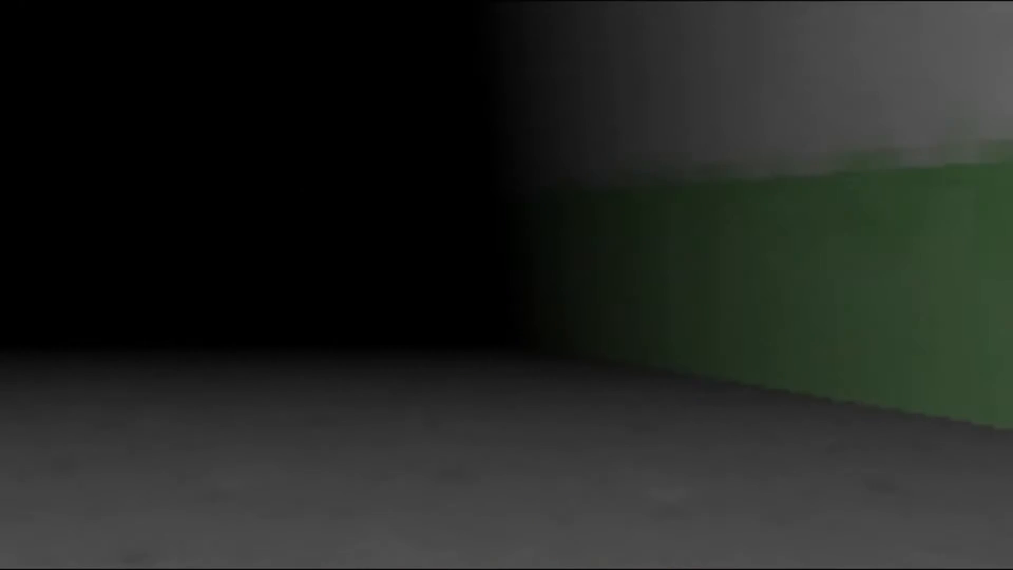
pyautogui.moveTo(506, 285)
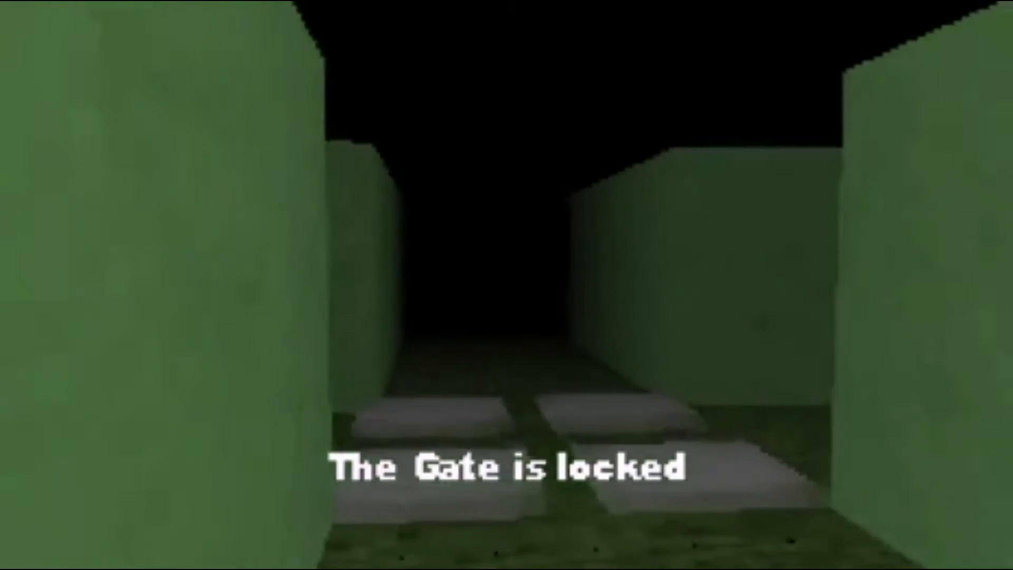
pyautogui.press('w')
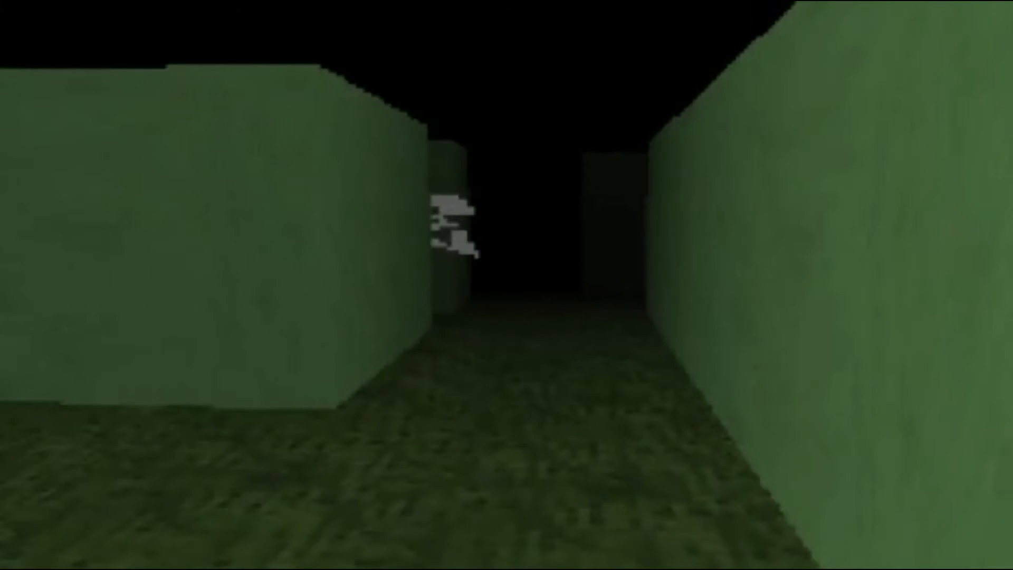